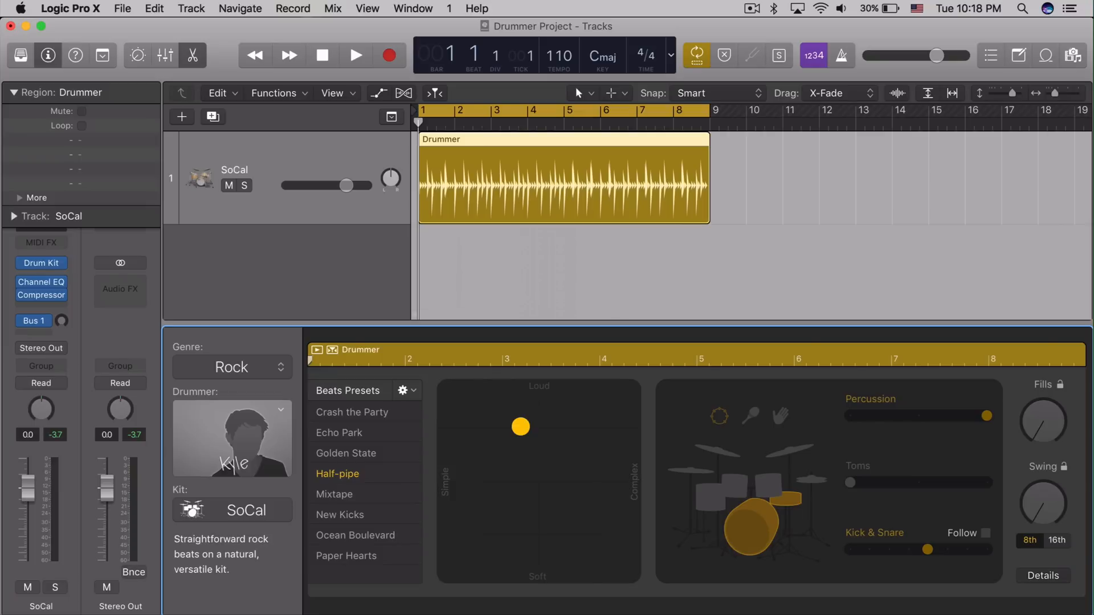
mouse_move(482, 149)
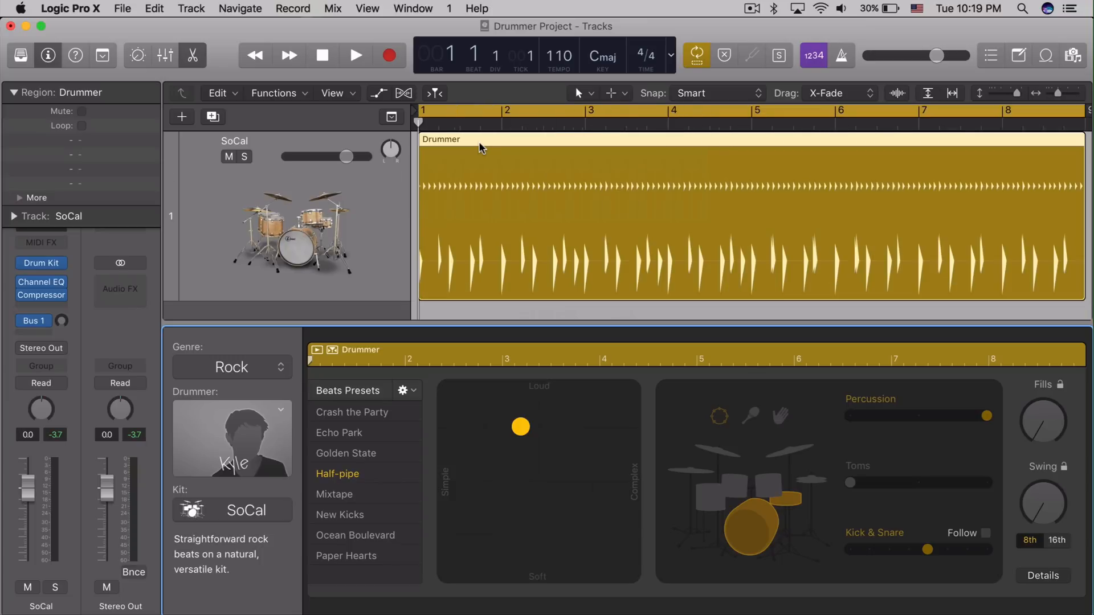
mouse_move(787, 488)
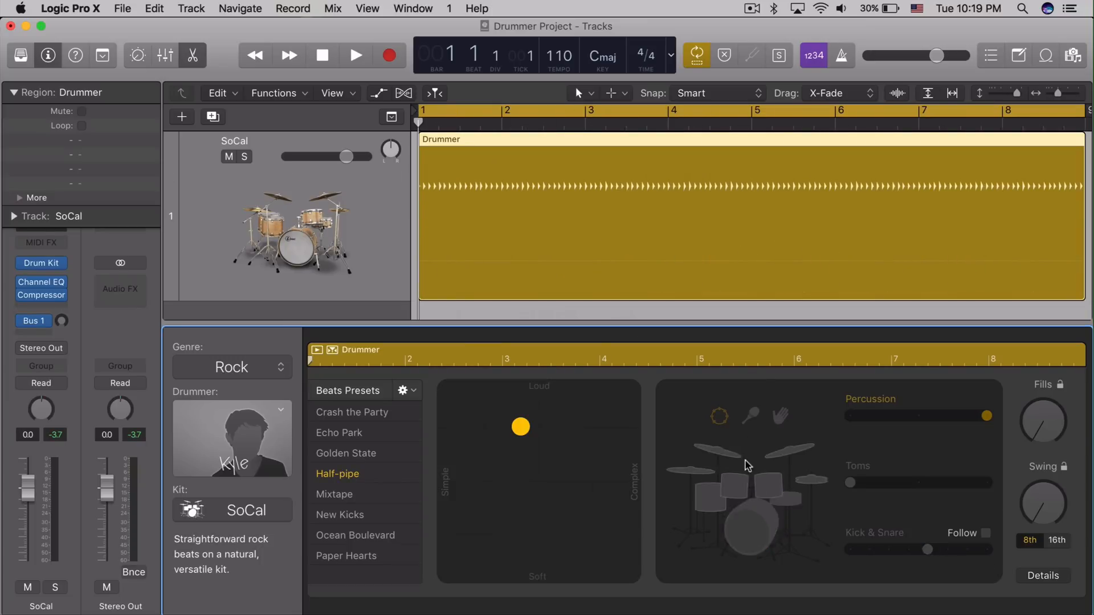
Select the cymbals and toms on the Drummer Editor kit to vary their patterns
click(726, 457)
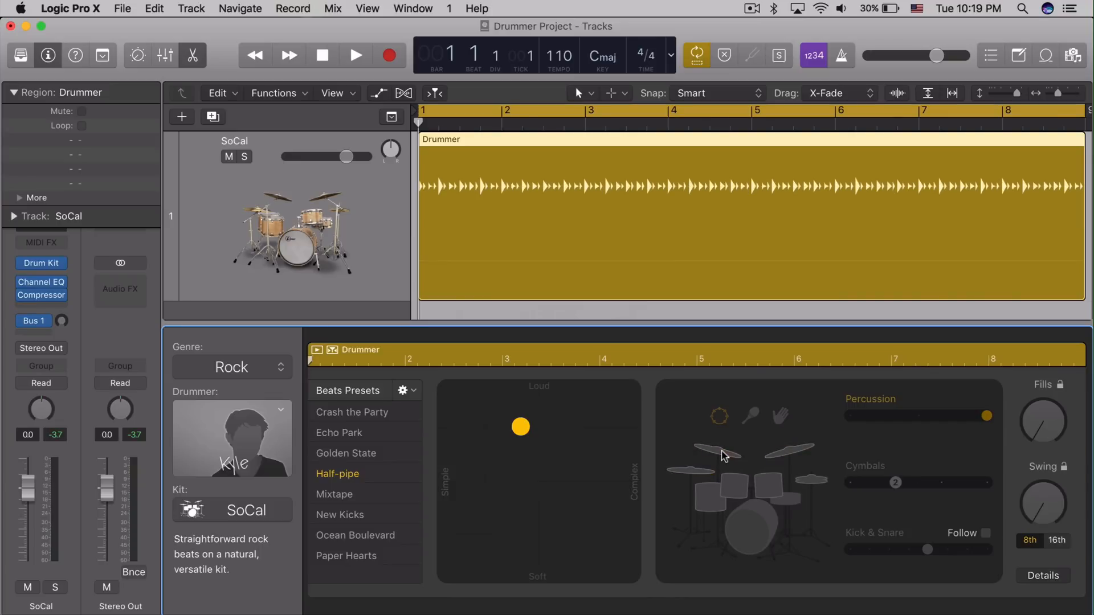
mouse_move(809, 480)
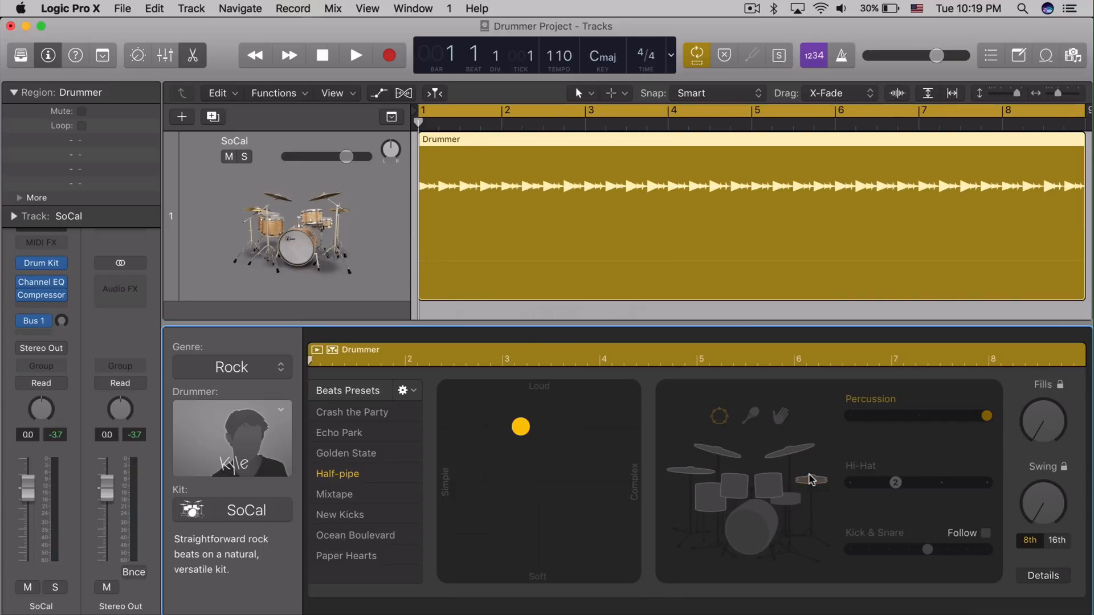
click(730, 485)
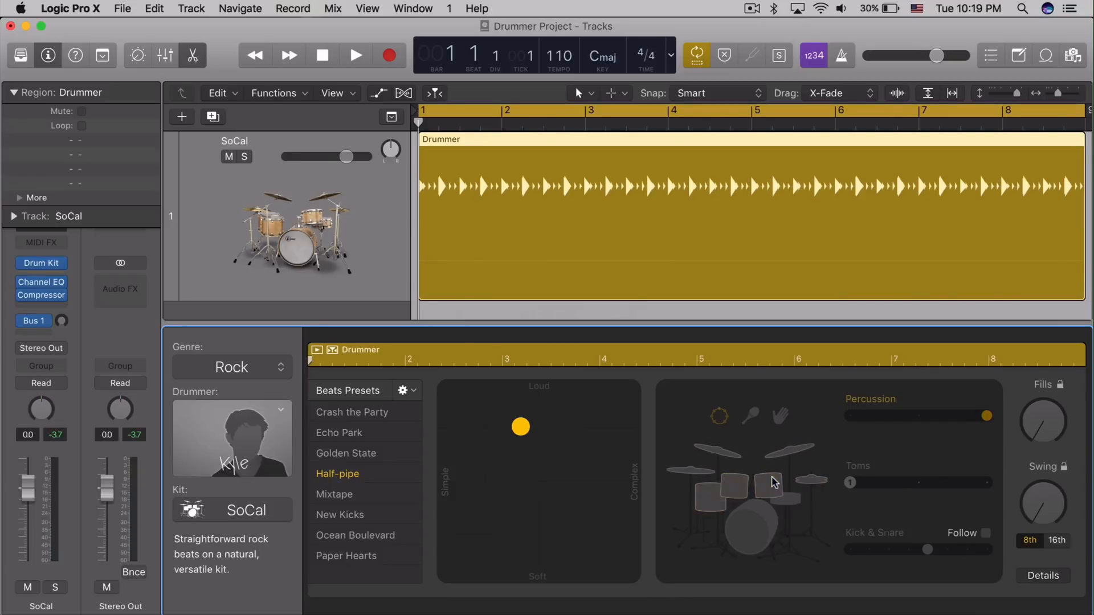
click(355, 55)
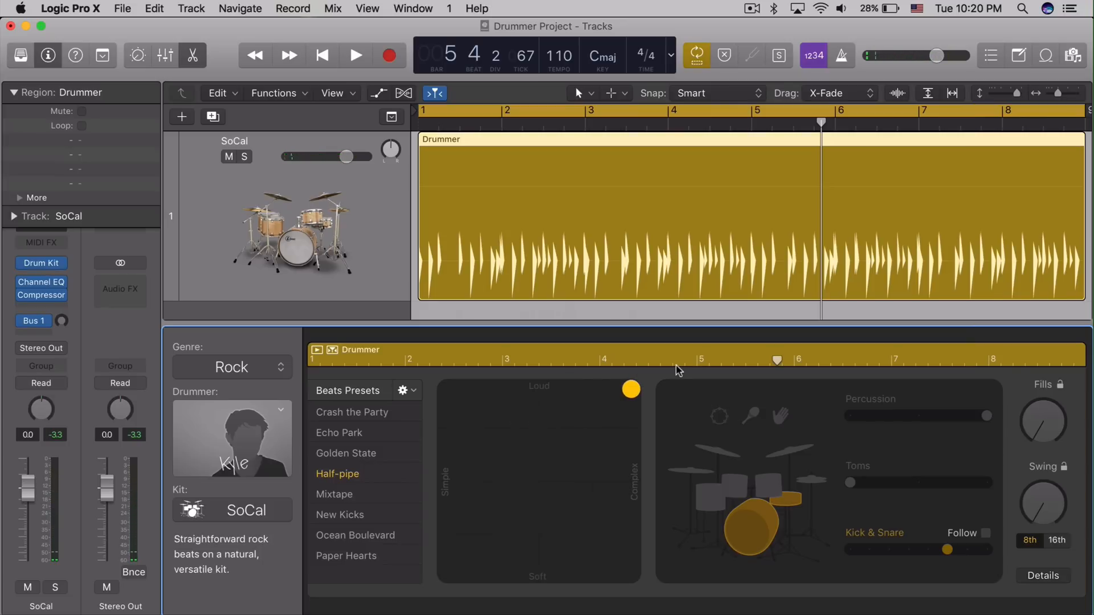
Move the XY puck to Soft/Simple, then back to moderate loudness and complexity
click(355, 56)
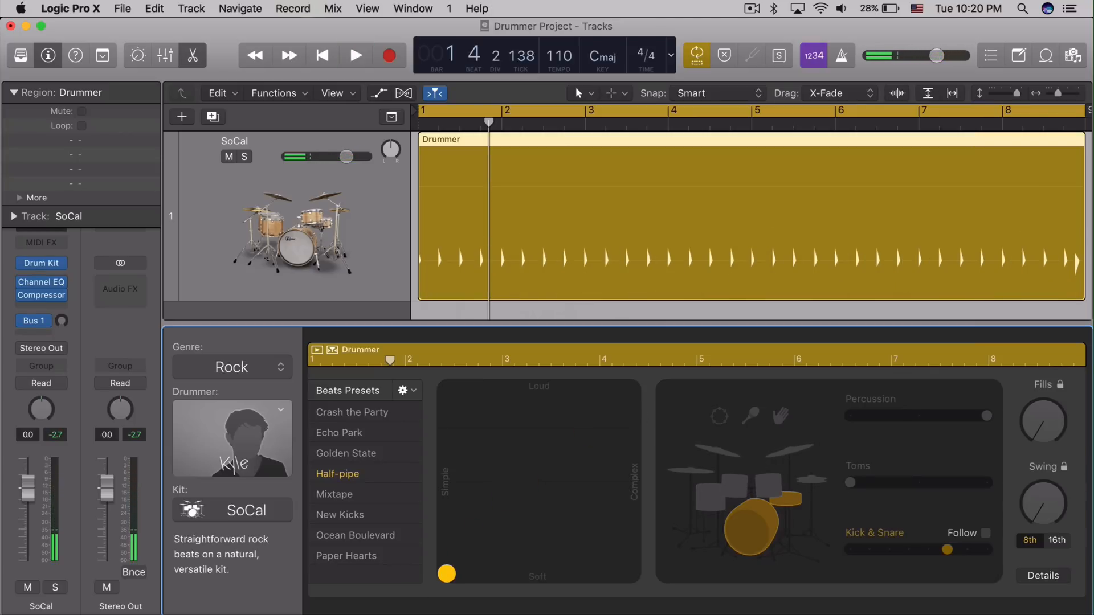
click(355, 55)
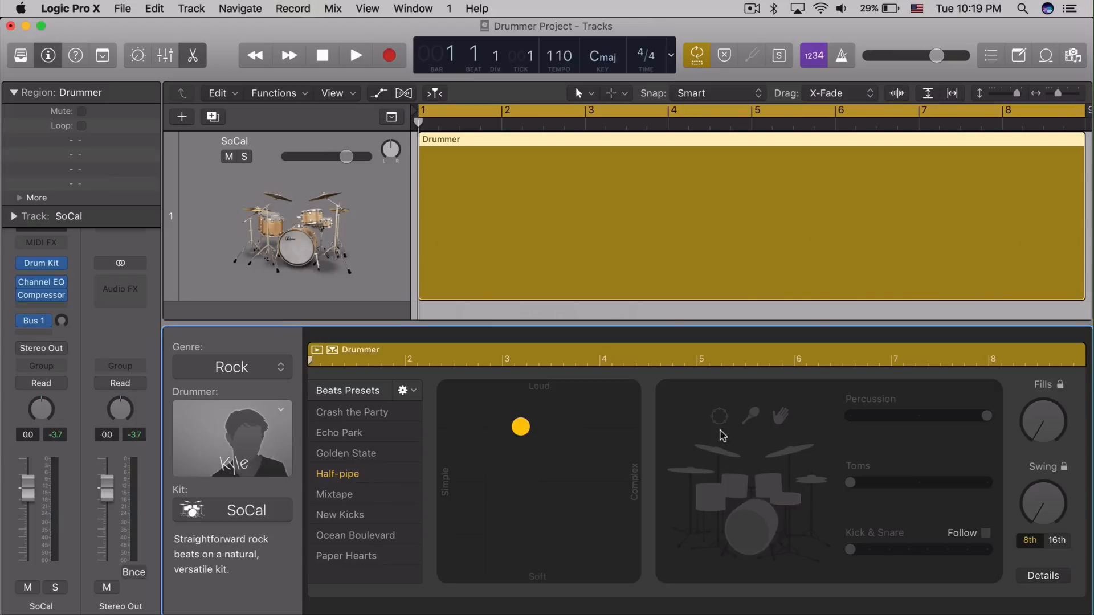
Turn the Percussion slider all the way down in the Drummer Editor
click(986, 416)
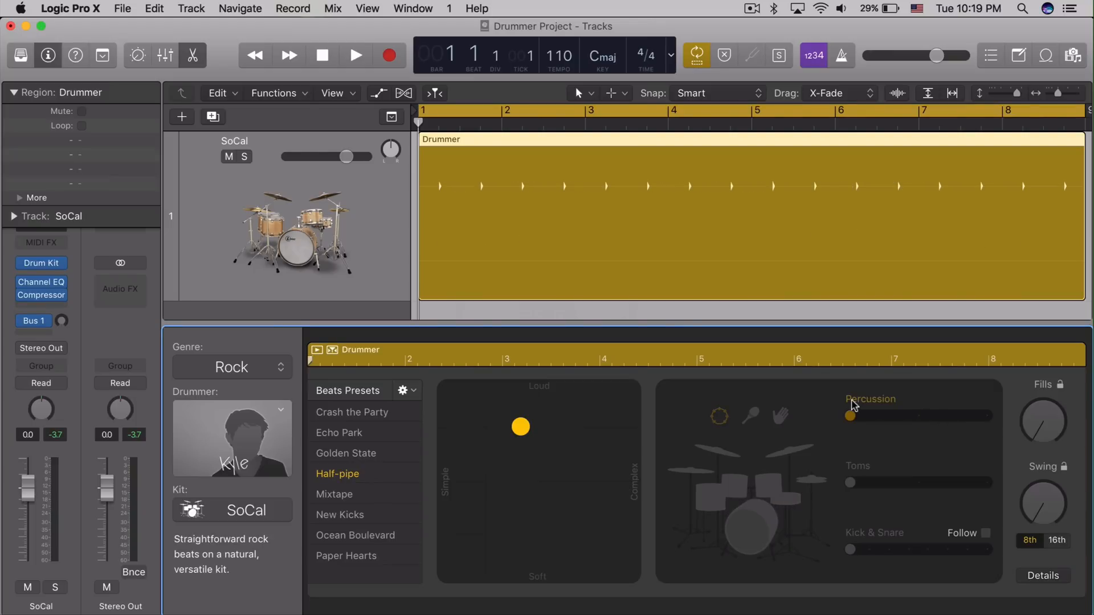
click(355, 55)
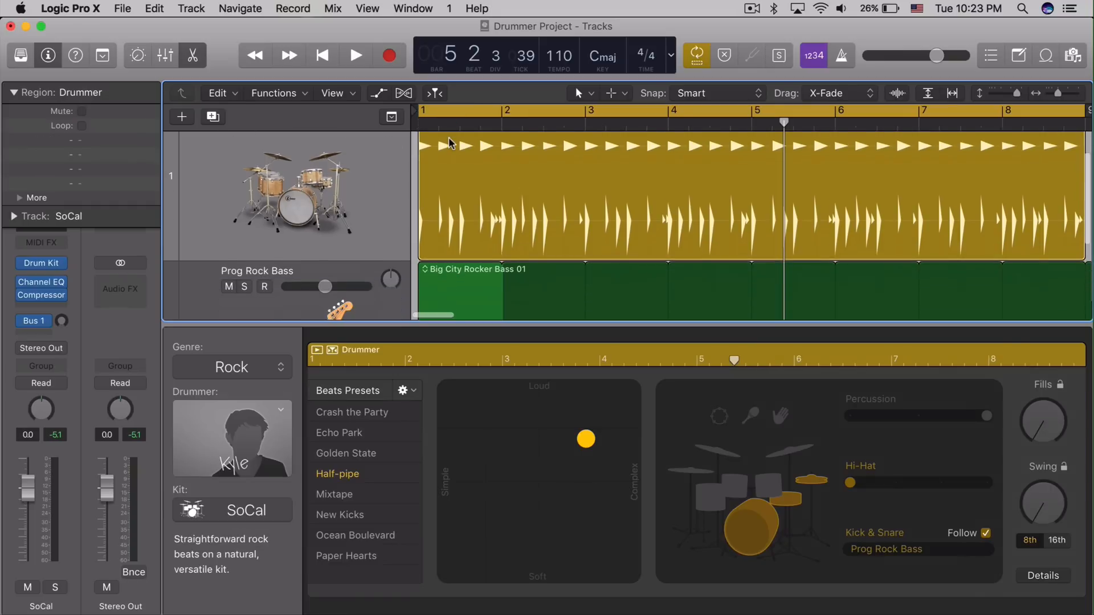
Make kick and snare follow Prog Rock Bass, play it, then uncheck Follow
scroll(down, 3)
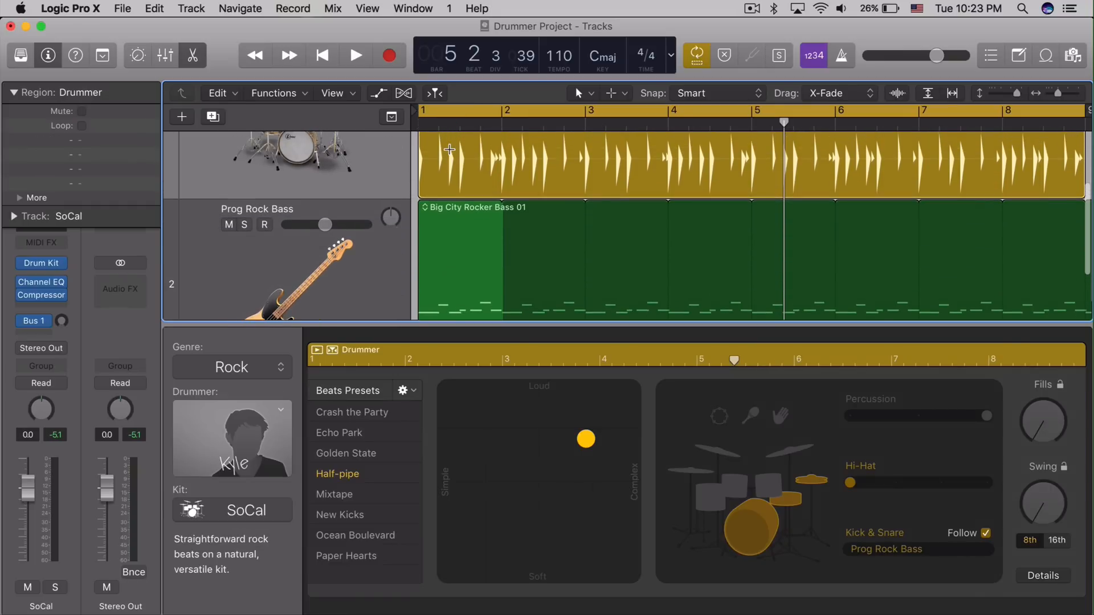
scroll(down, 3)
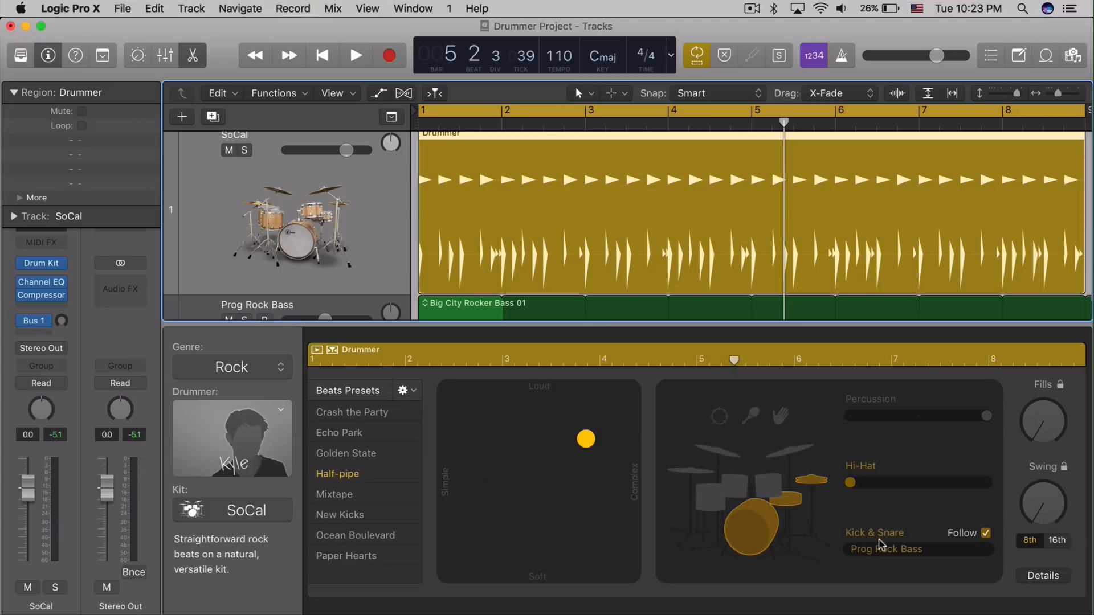
click(887, 549)
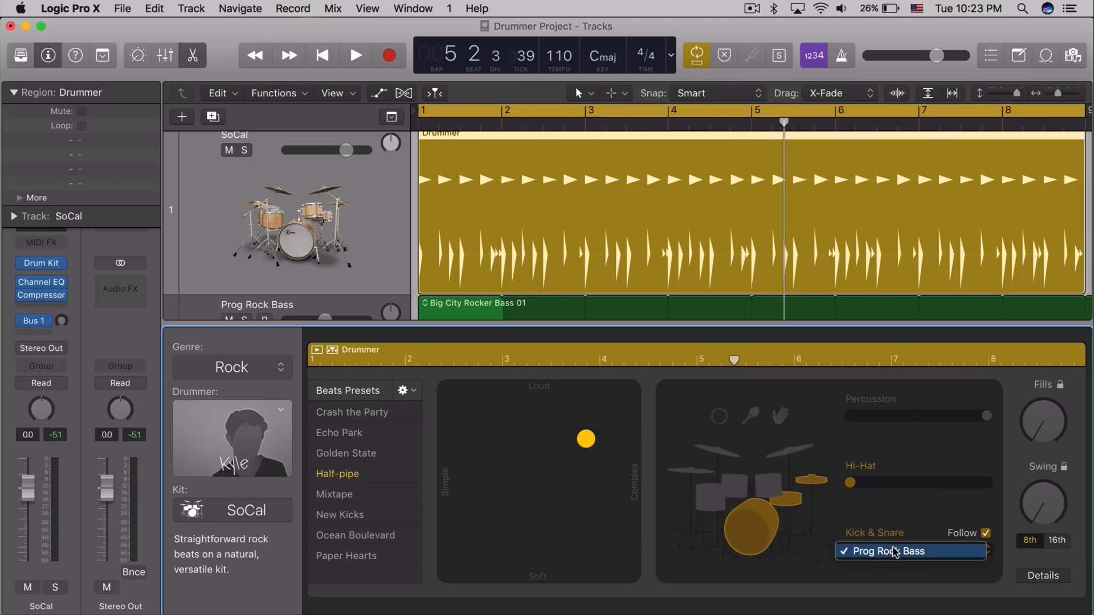
click(886, 551)
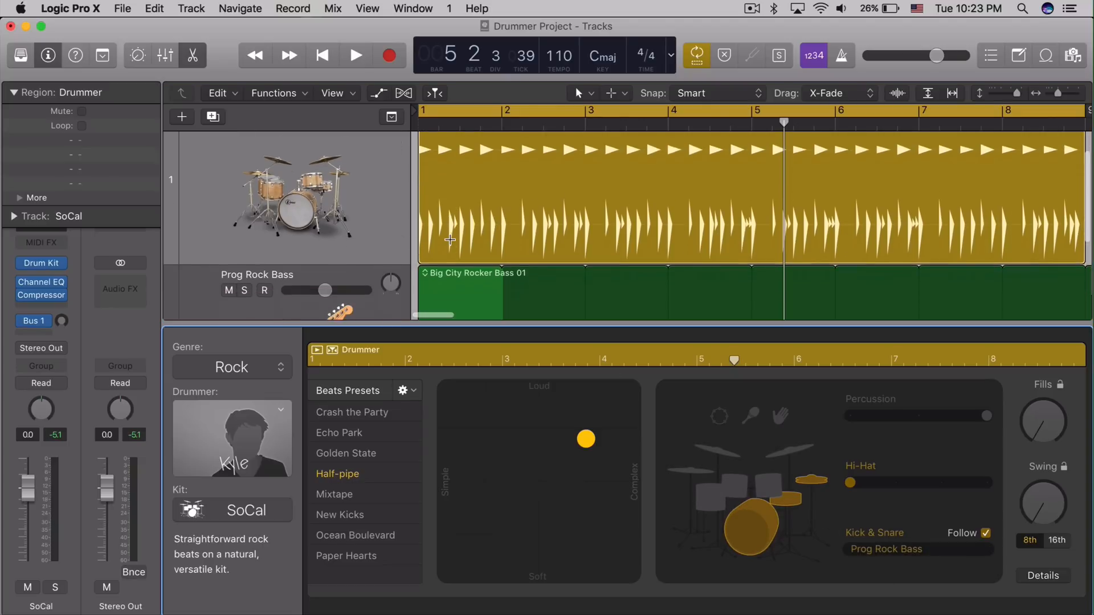
click(355, 56)
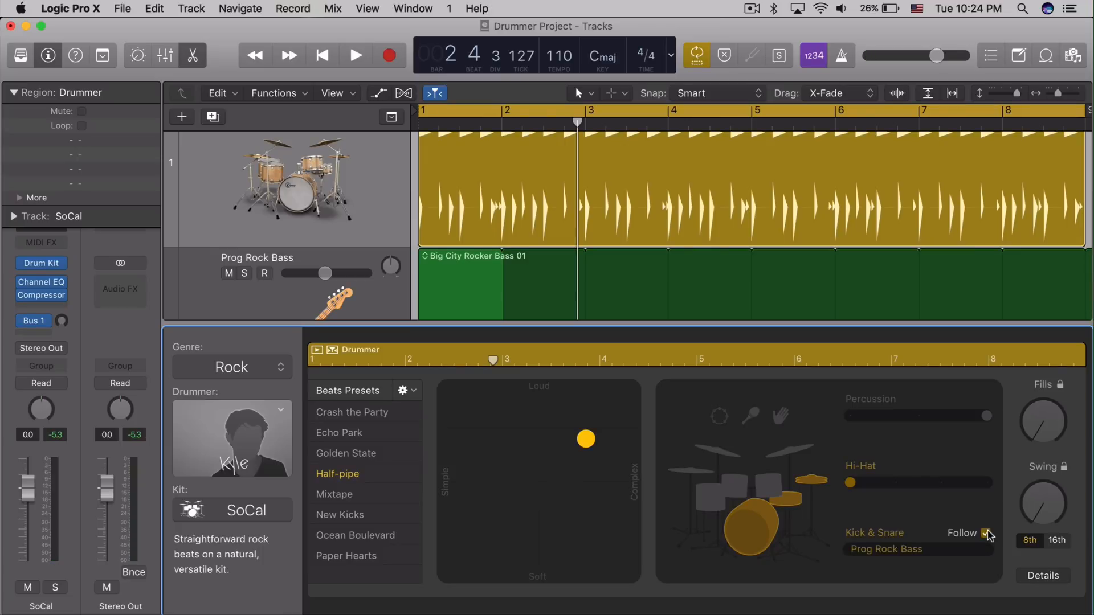
click(987, 534)
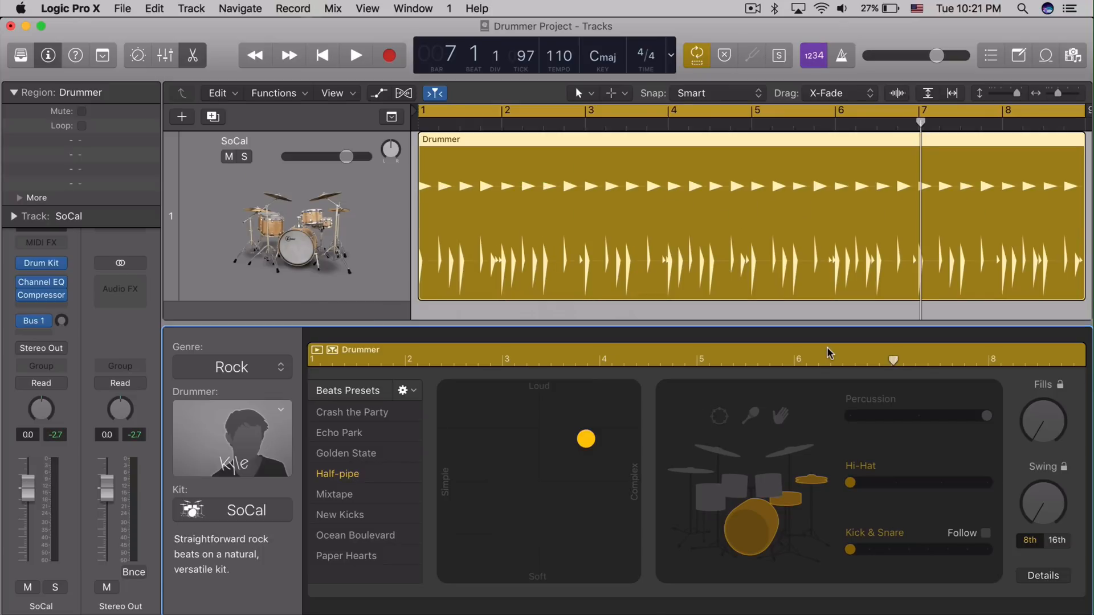
mouse_move(1046, 422)
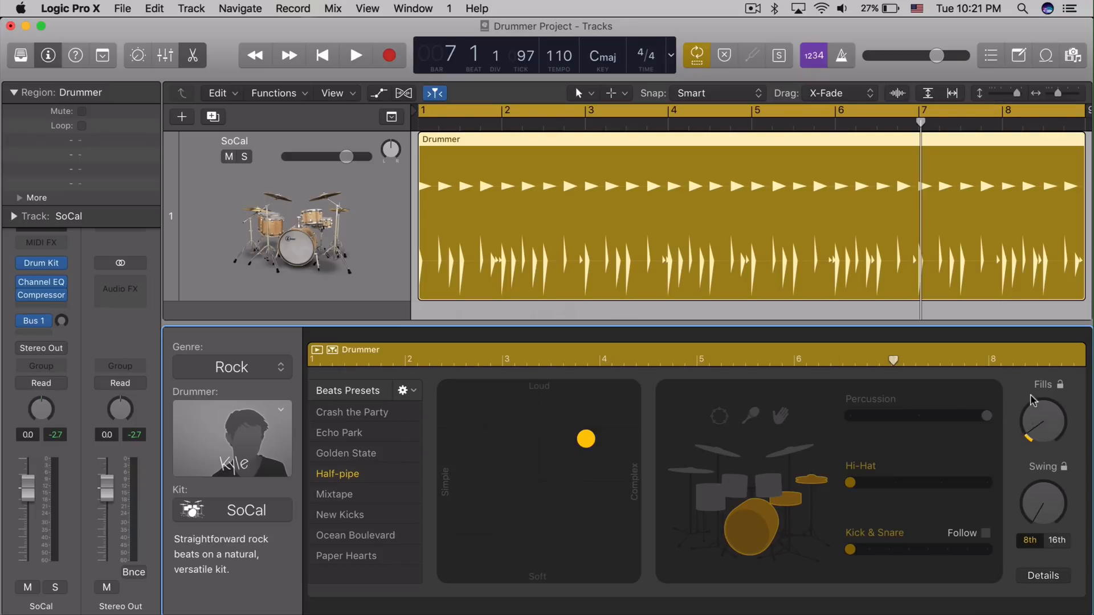
Reveal the Details panel with feel, ghost notes and hi-hat settings
click(355, 56)
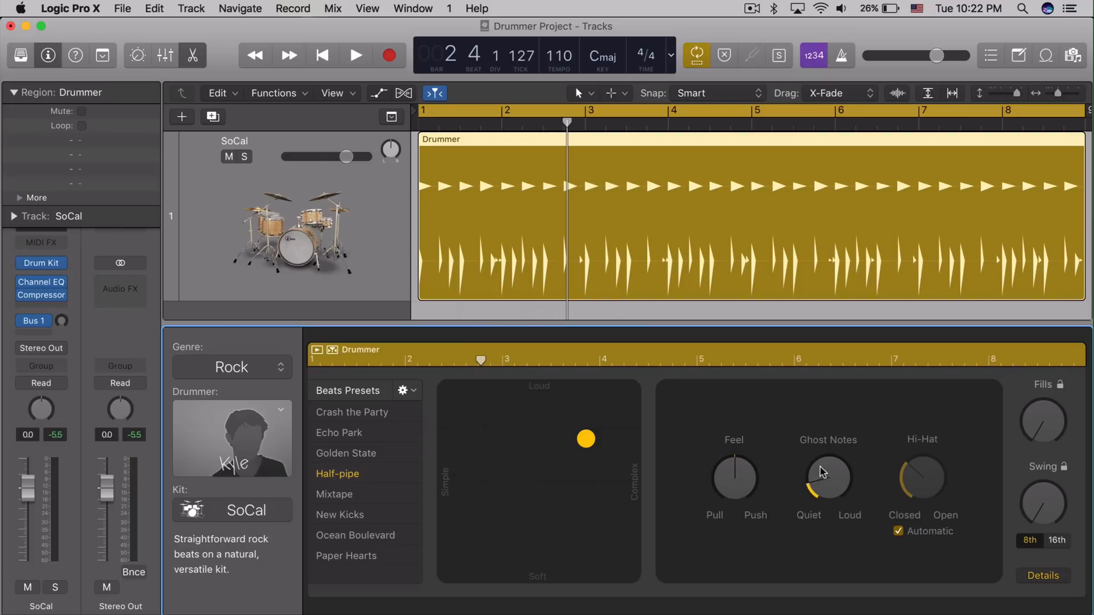
Raise Ghost Notes to full, turn off Automatic hi-hat, and close Details
click(355, 55)
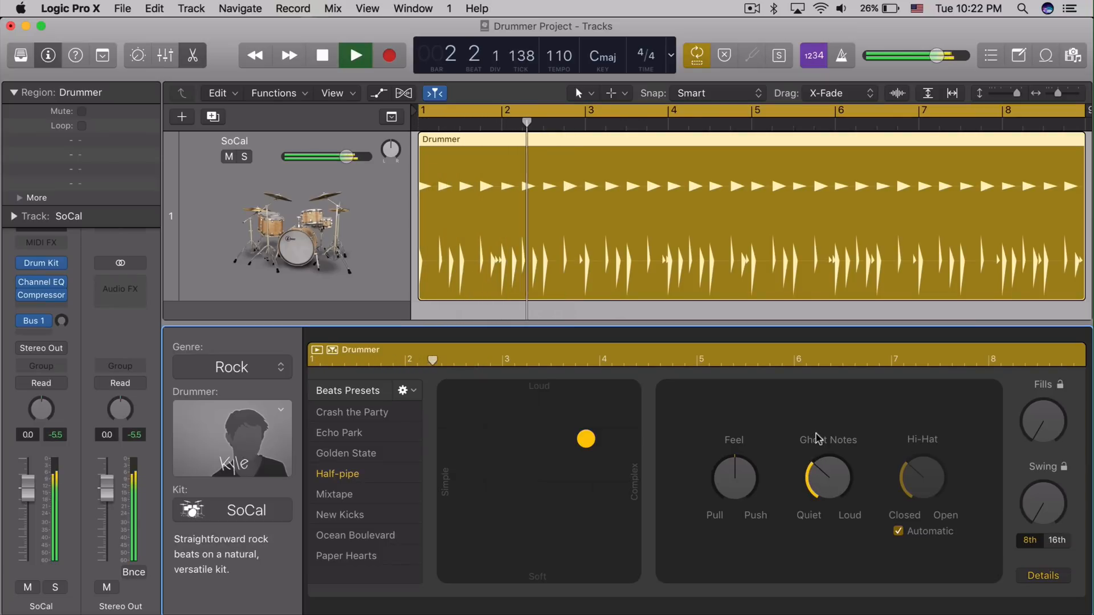
click(322, 55)
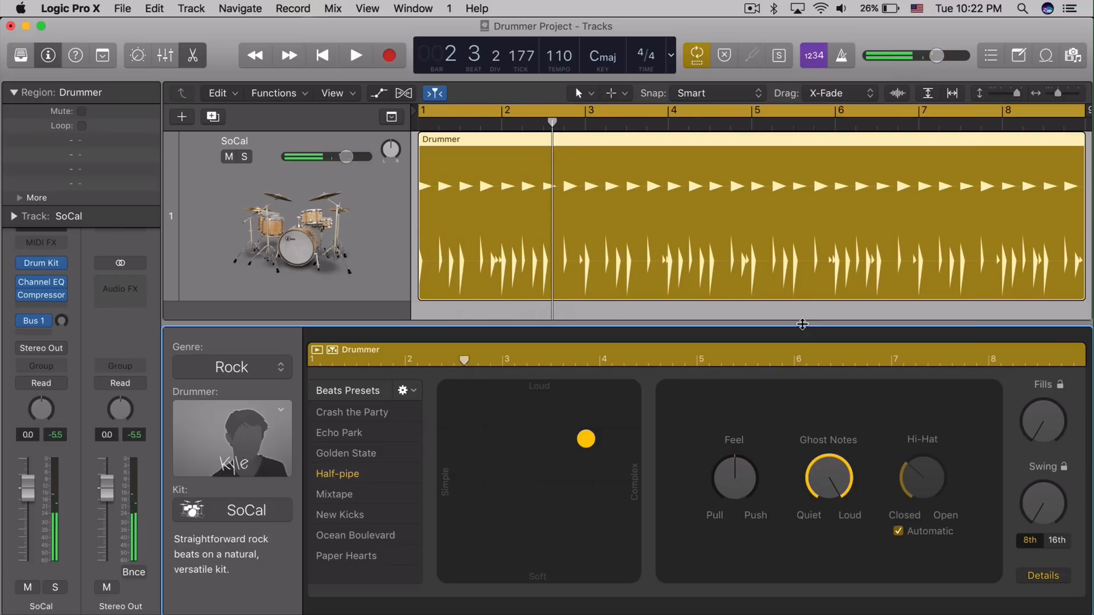
click(355, 55)
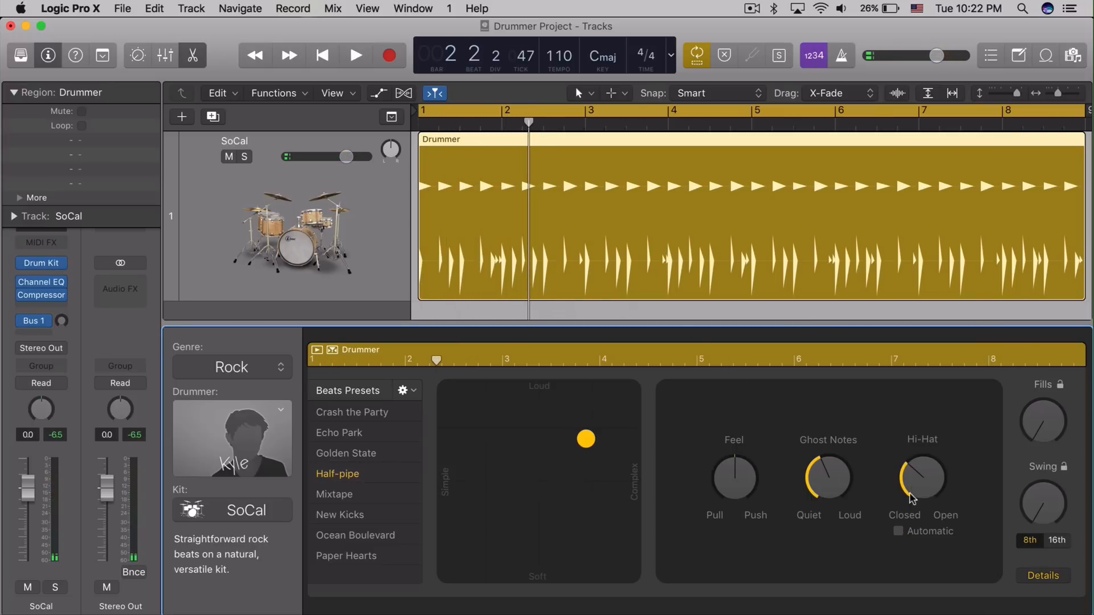
click(355, 55)
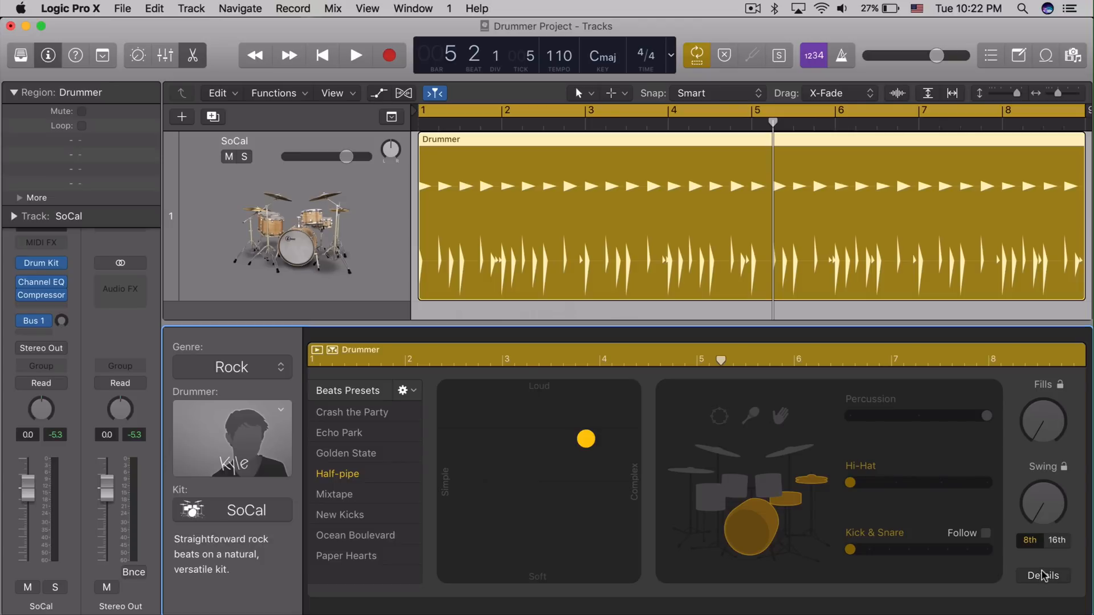
Reopen Details and turn the Feel knob toward Push
click(1042, 575)
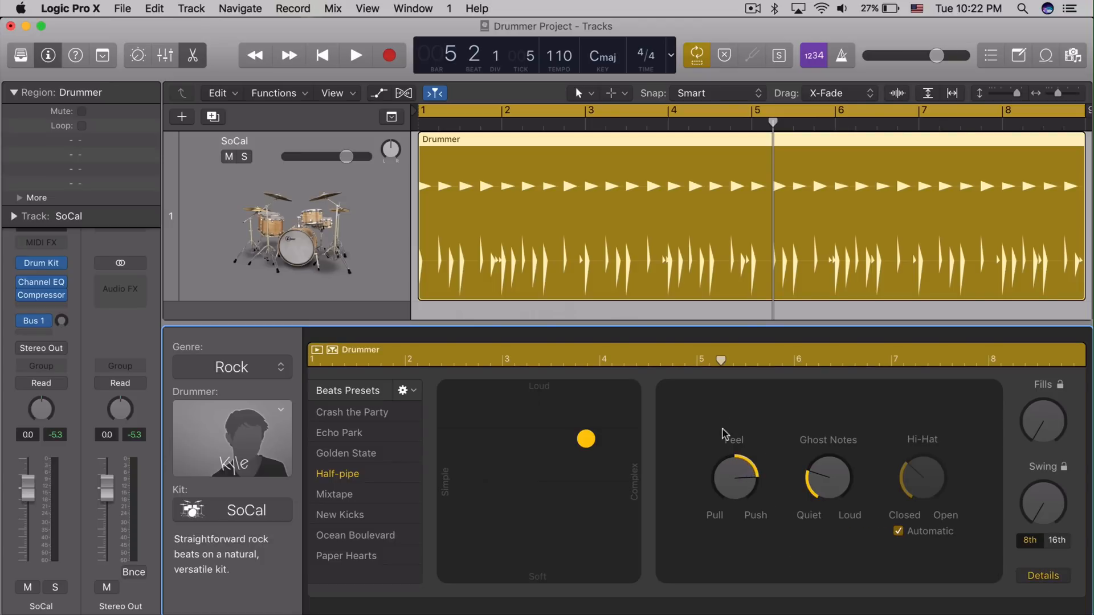
click(355, 55)
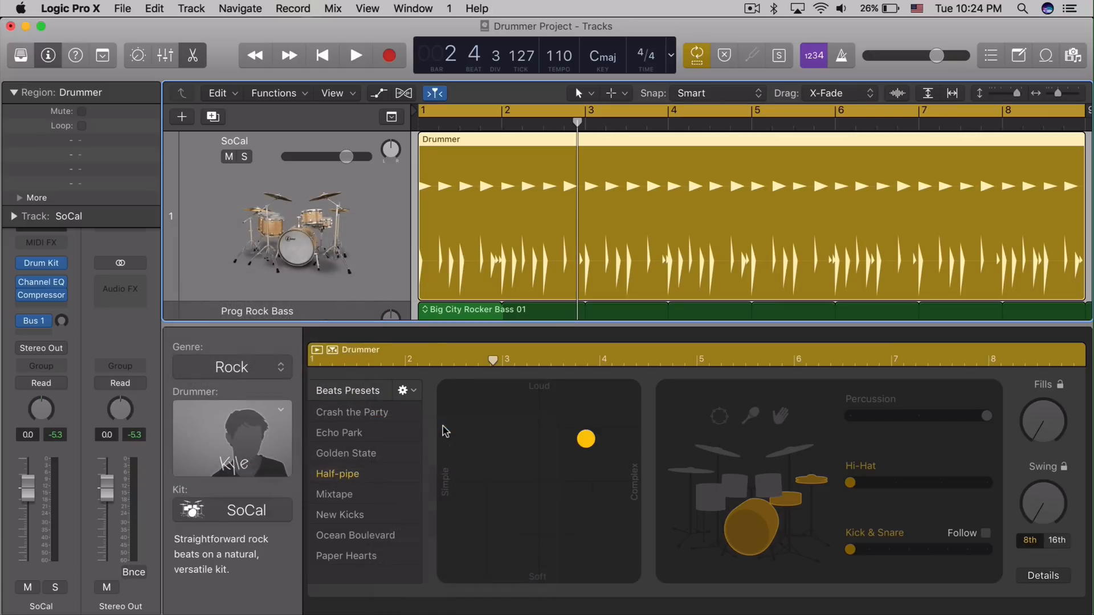
mouse_move(173, 222)
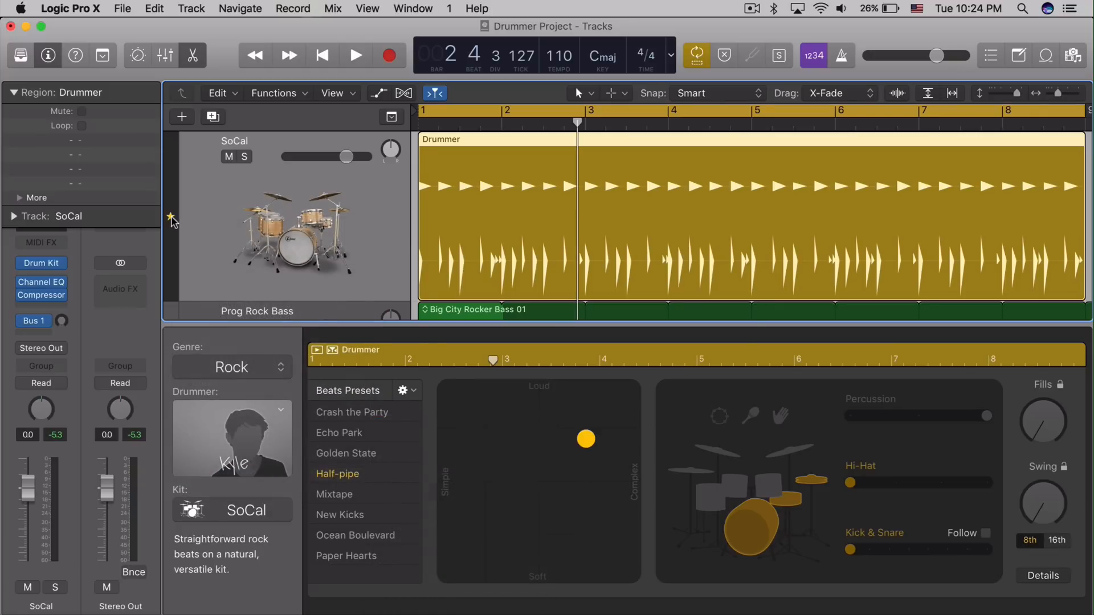
Show the Groove Track column and star track 1, the SoCal drummer track
scroll(down, 3)
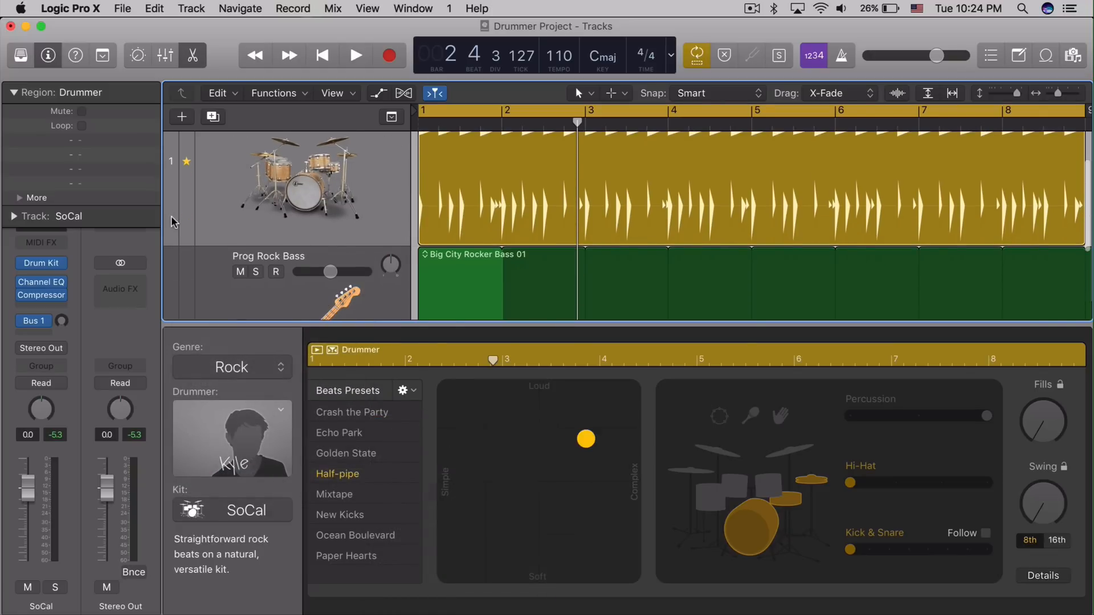
scroll(down, 3)
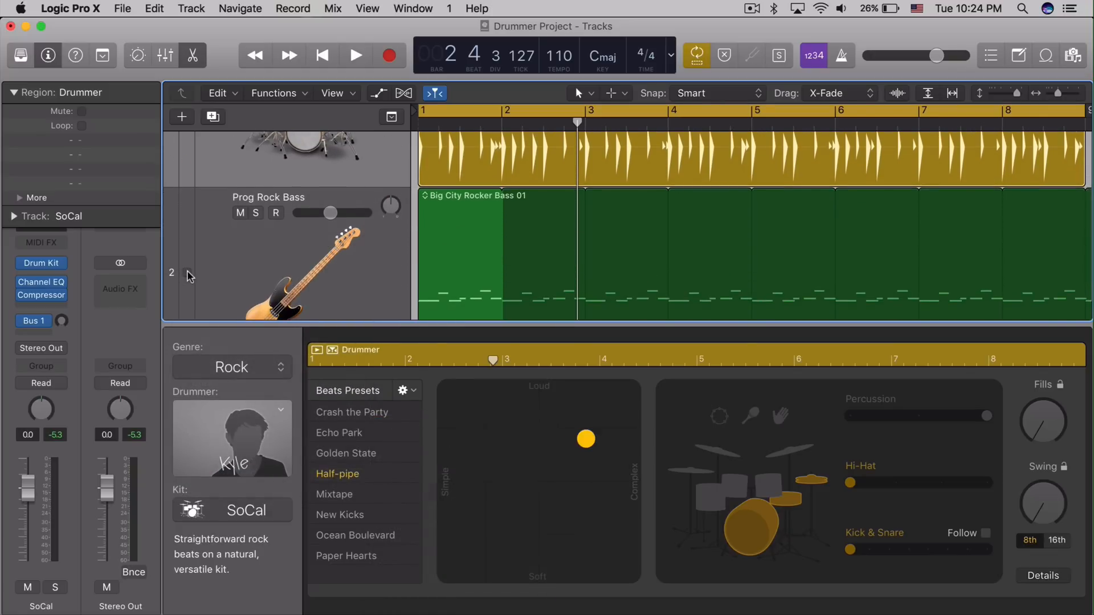
click(187, 272)
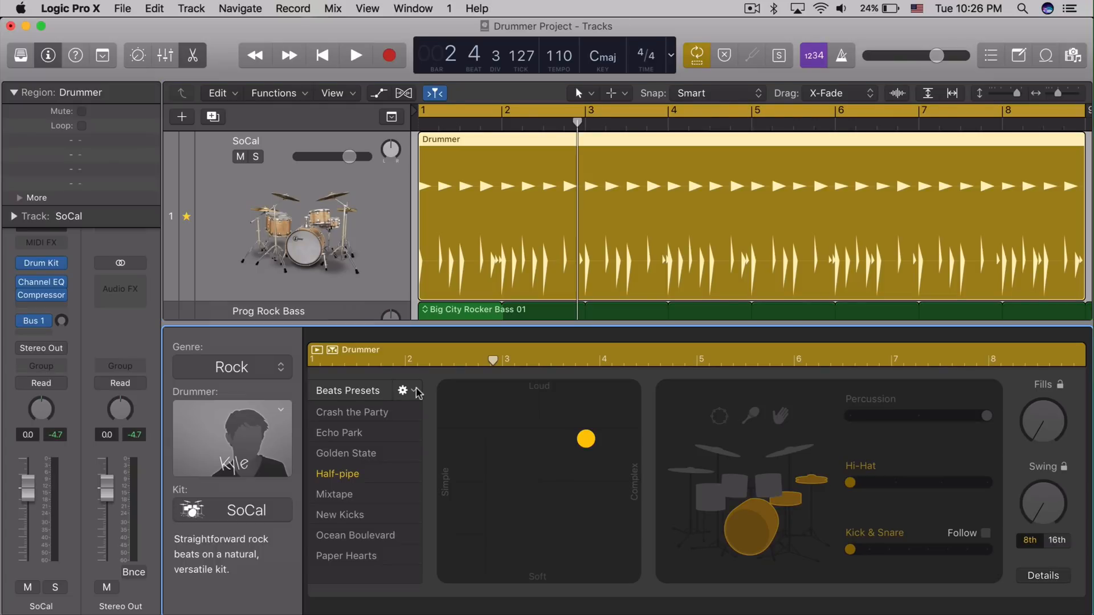
click(403, 390)
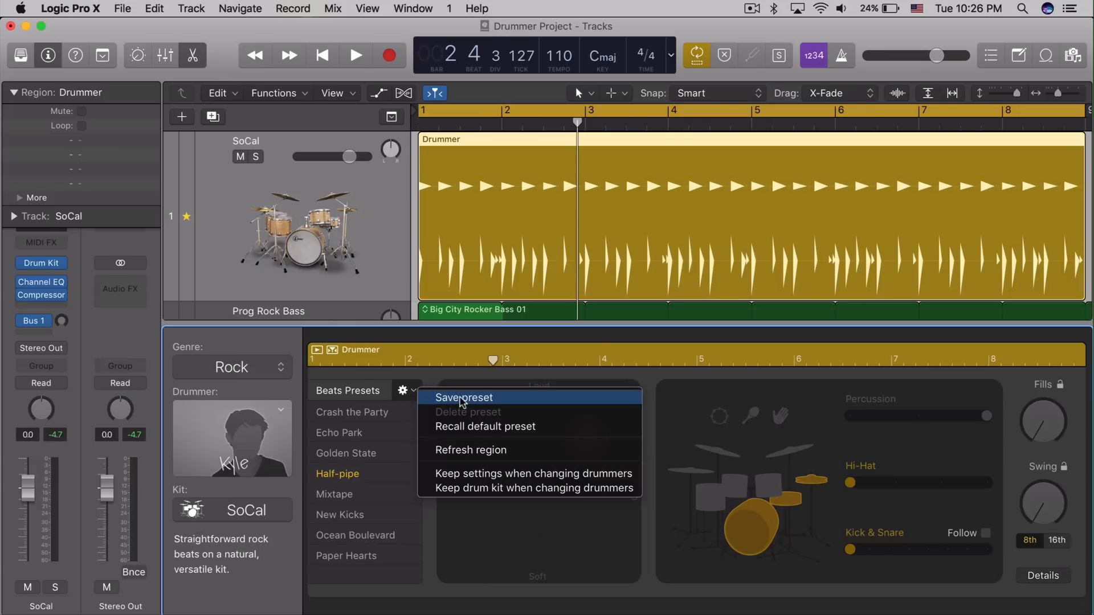
mouse_move(480, 427)
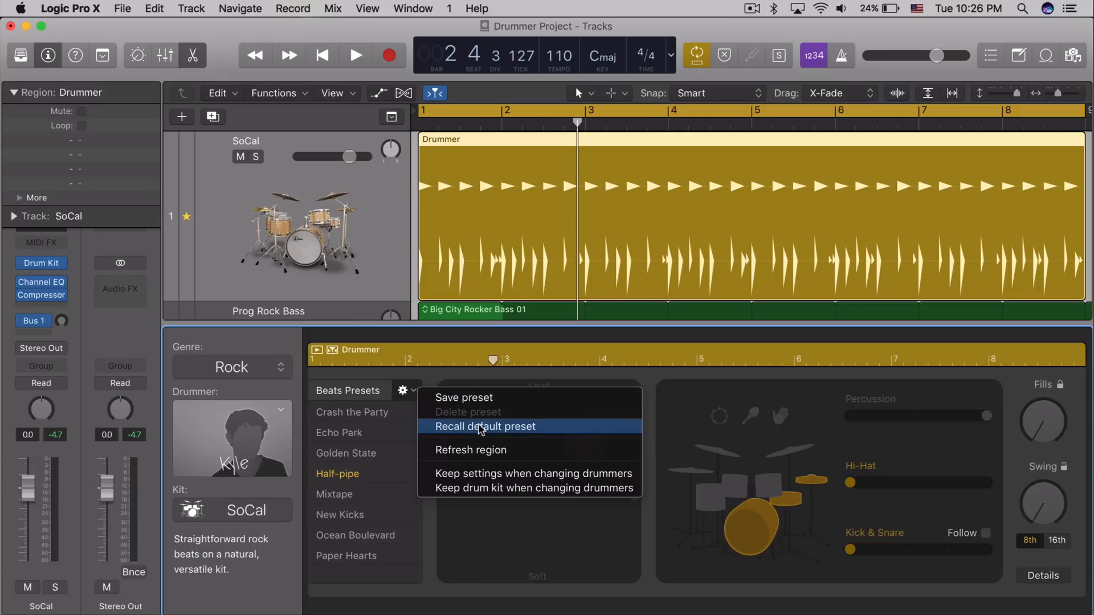
mouse_move(488, 480)
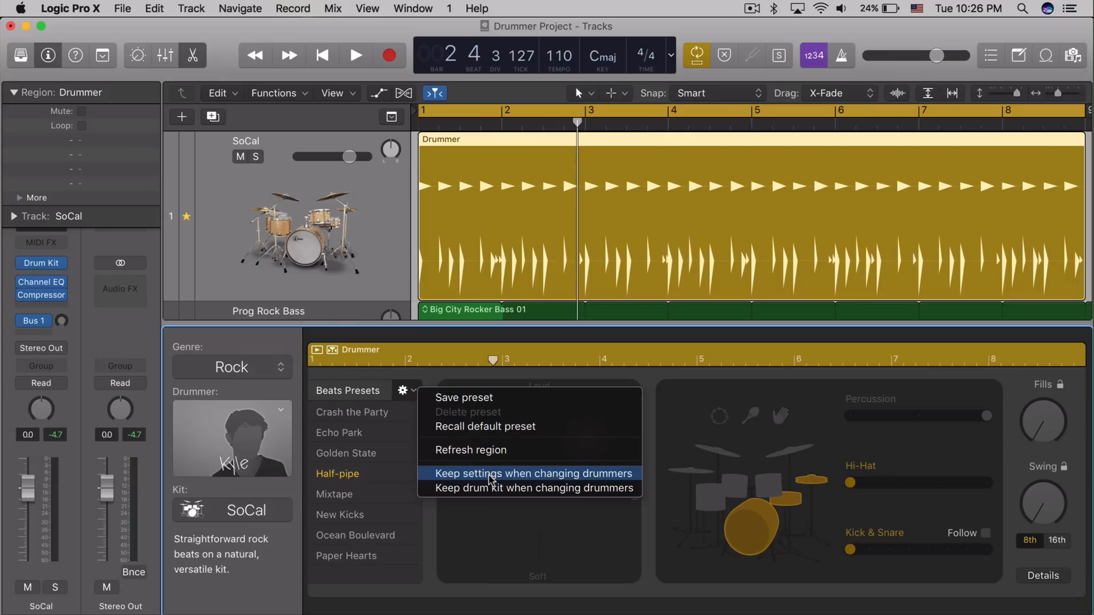
mouse_move(590, 478)
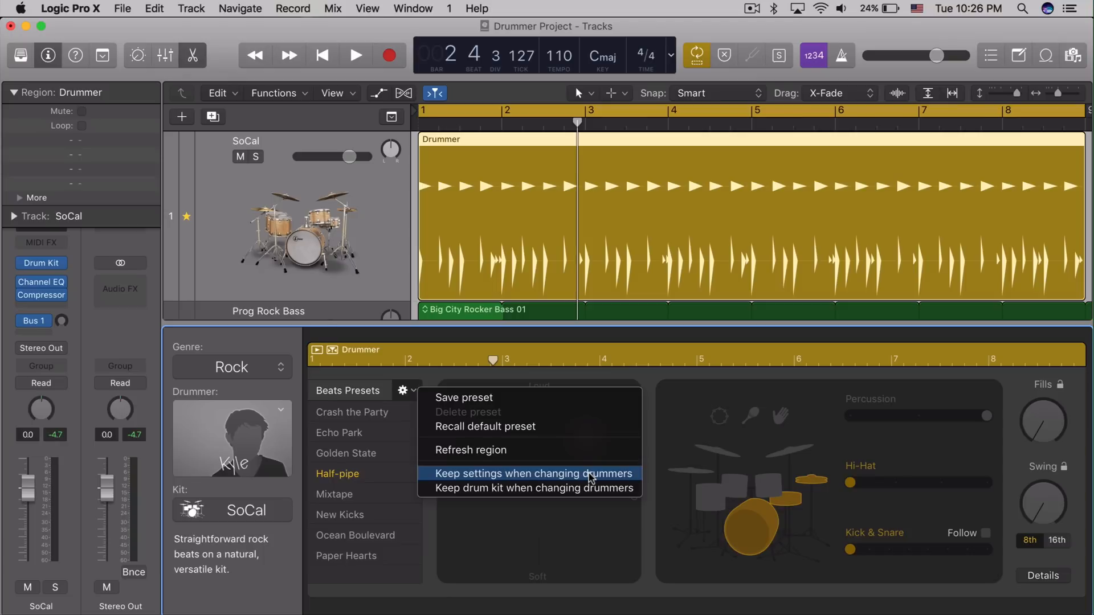
mouse_move(588, 478)
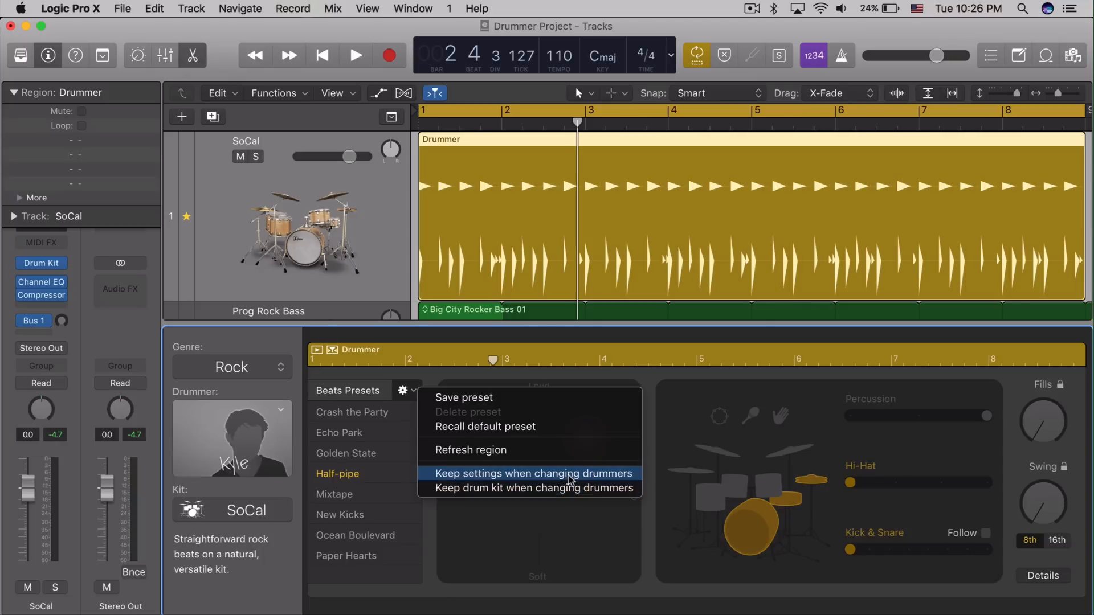
click(534, 473)
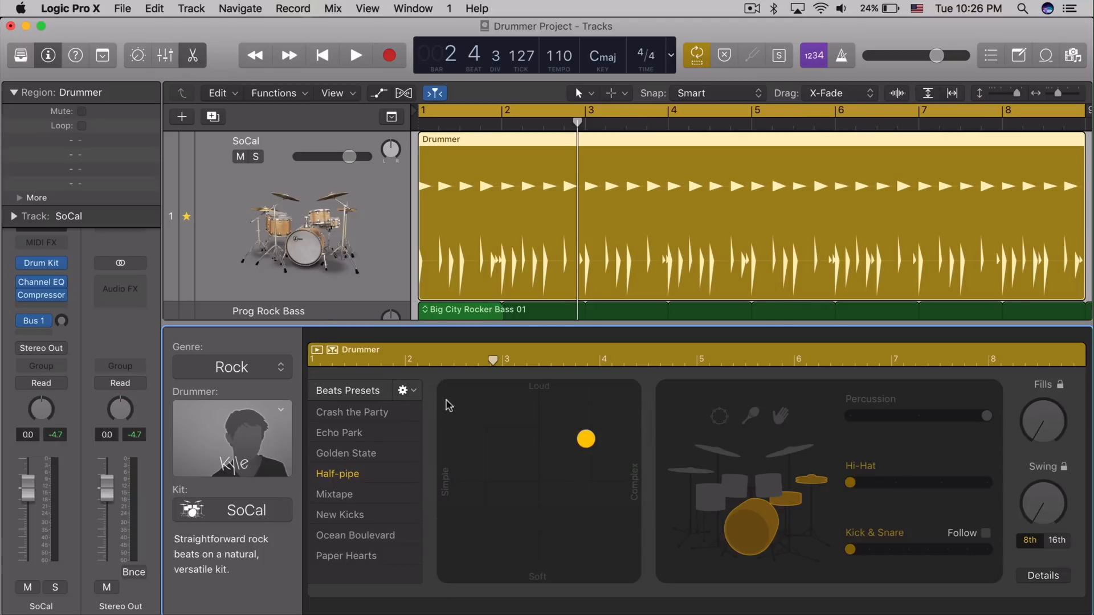
Open the SoCal kit in Drum Kit Designer and show the Kicks panel
click(403, 390)
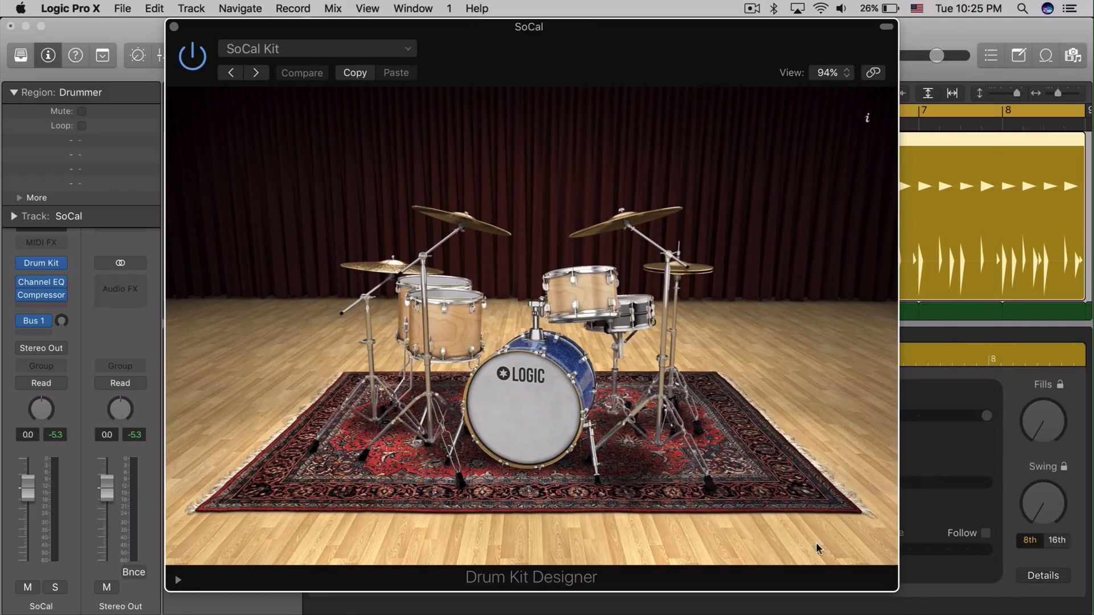
click(520, 405)
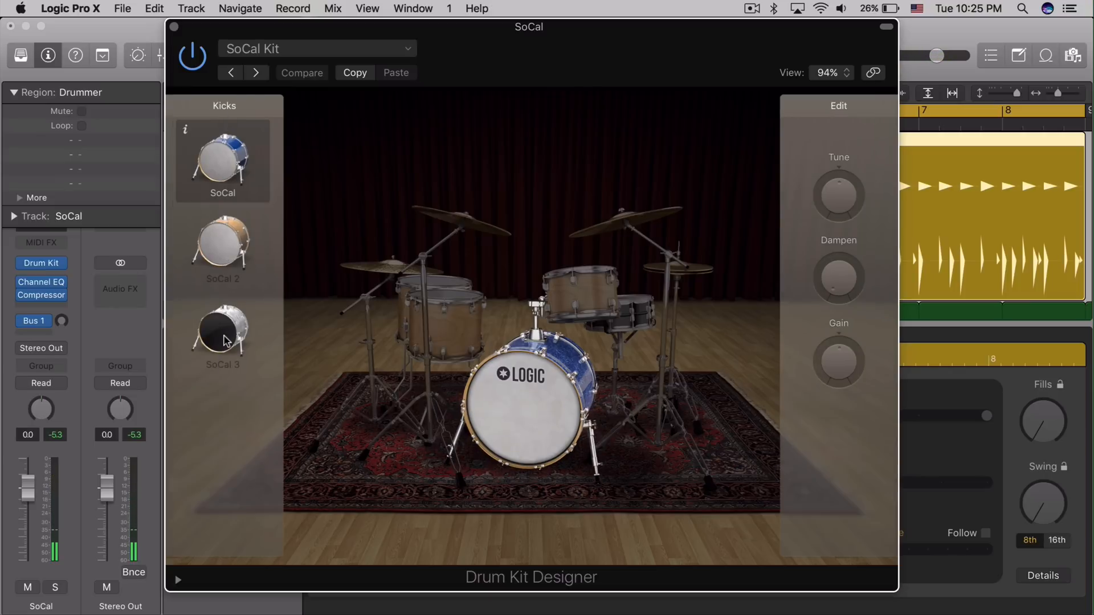
click(222, 248)
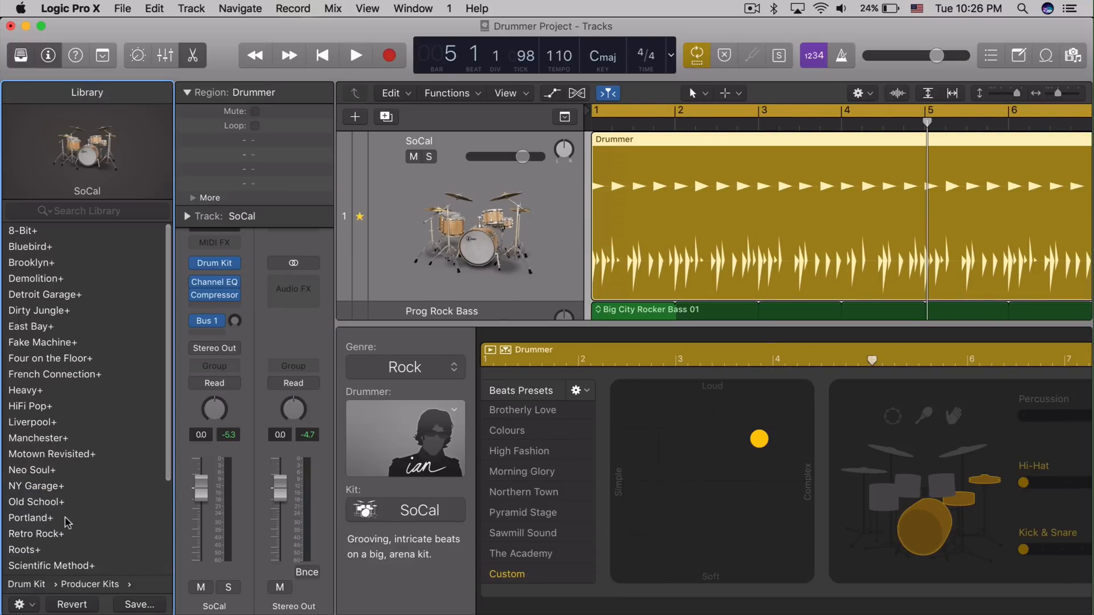
mouse_move(64, 520)
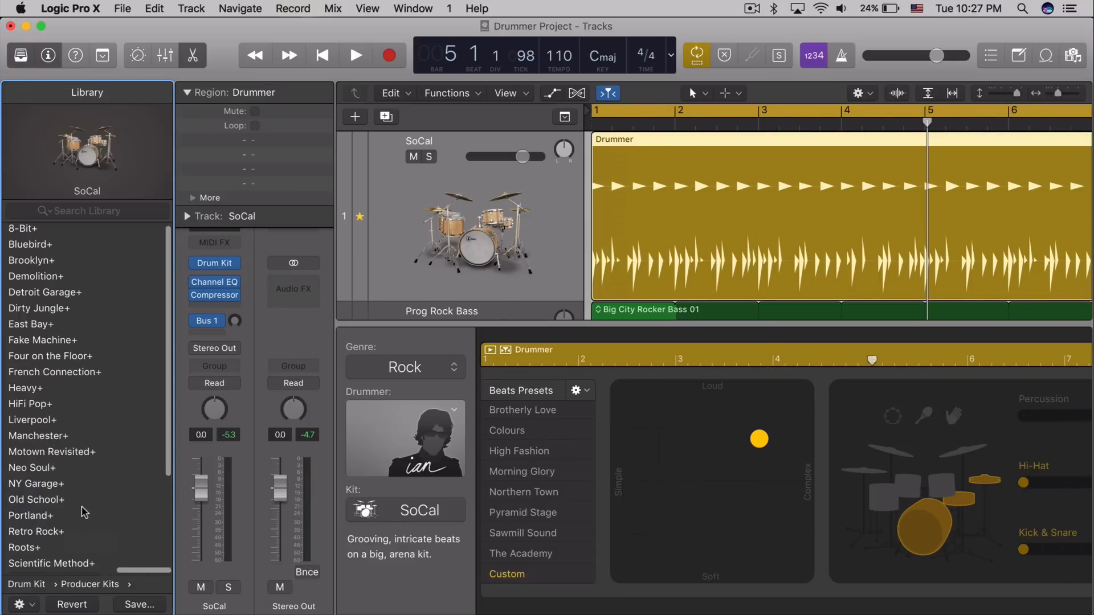
Load SoCal+ from Drum Kit > Producer Kits, then close the Library
scroll(down, 3)
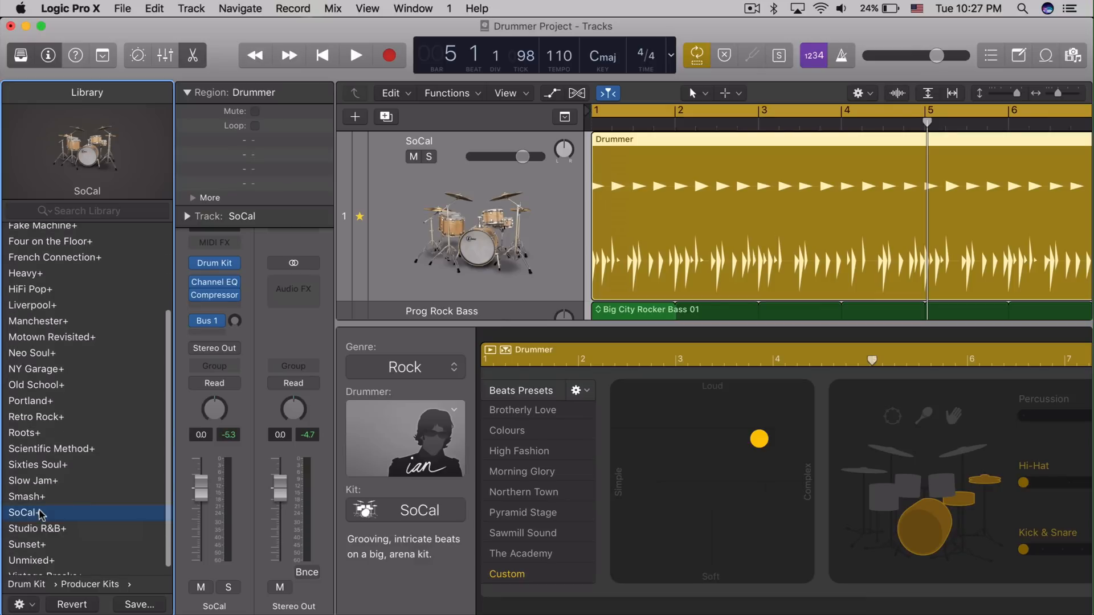
click(24, 512)
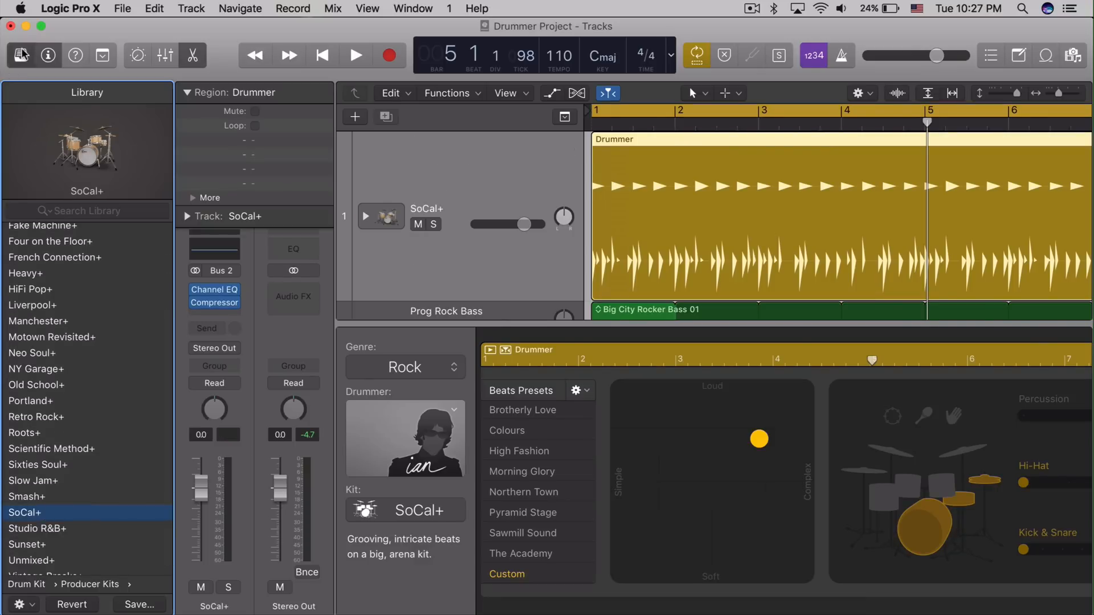
click(20, 55)
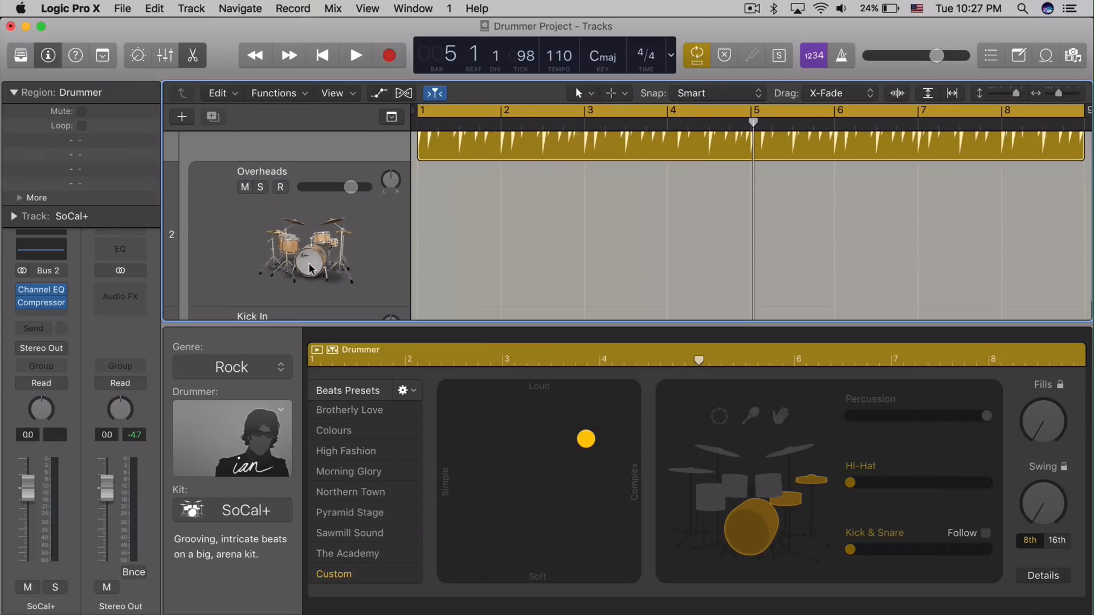
Scroll down and back up through the stacked SoCal+ kit-piece sub-tracks
scroll(down, 3)
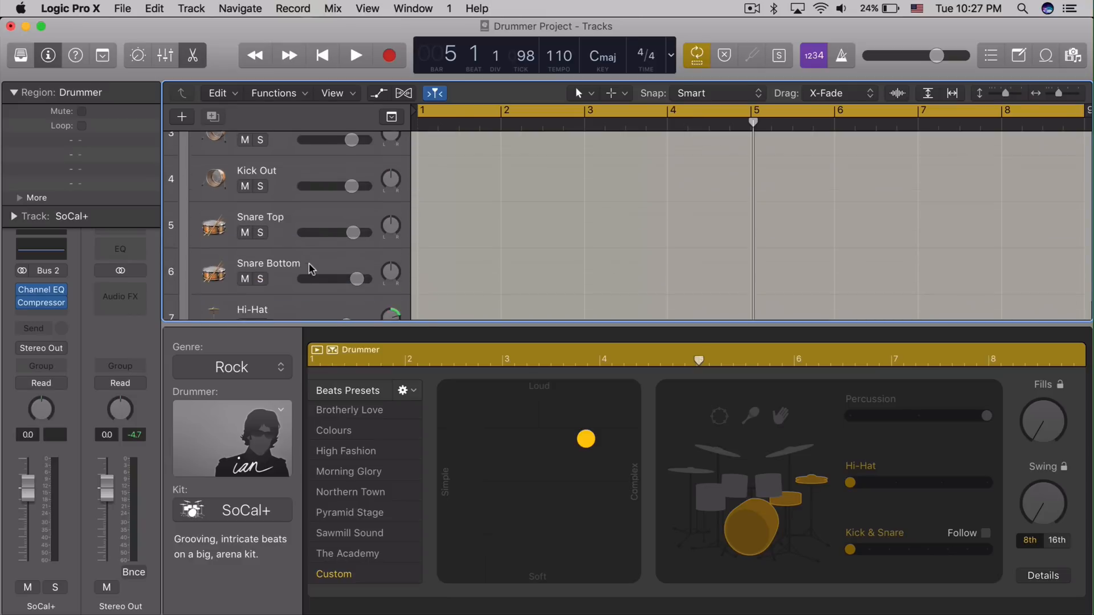
scroll(down, 3)
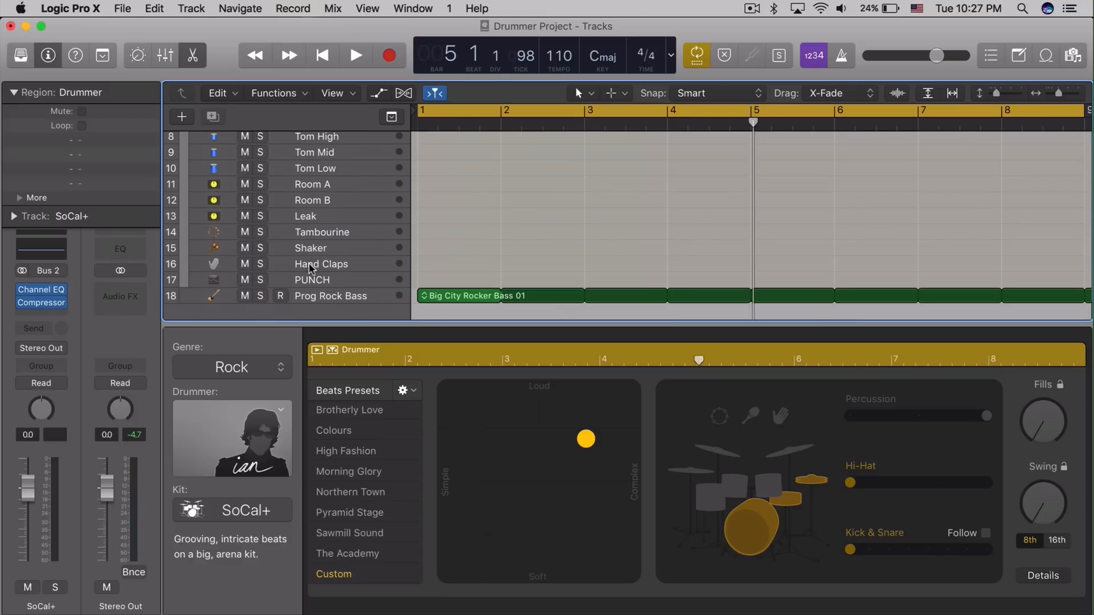
scroll(up, 3)
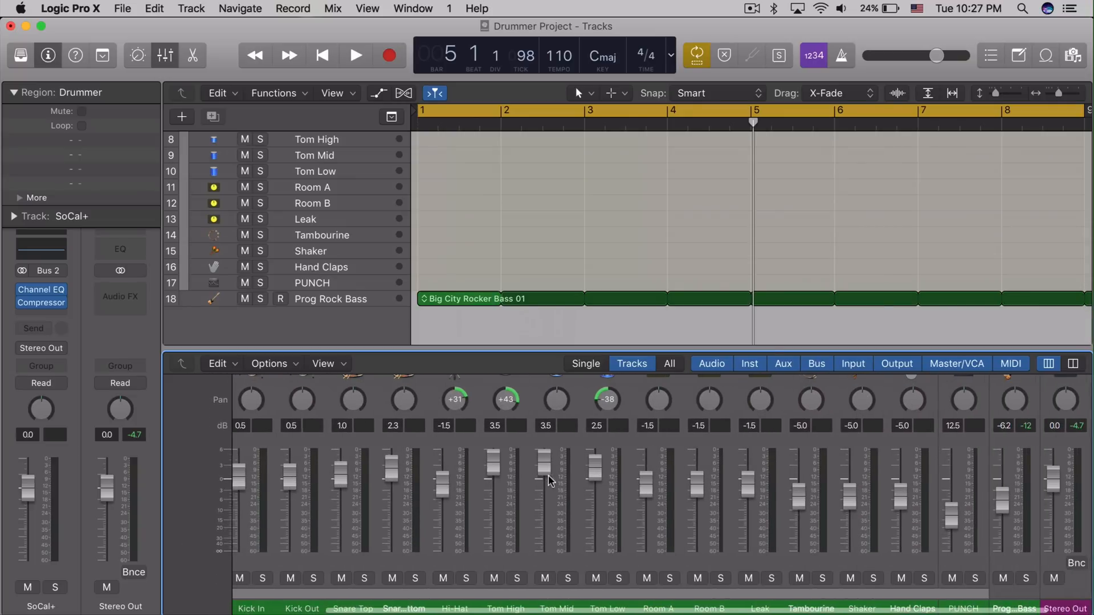
scroll(up, 3)
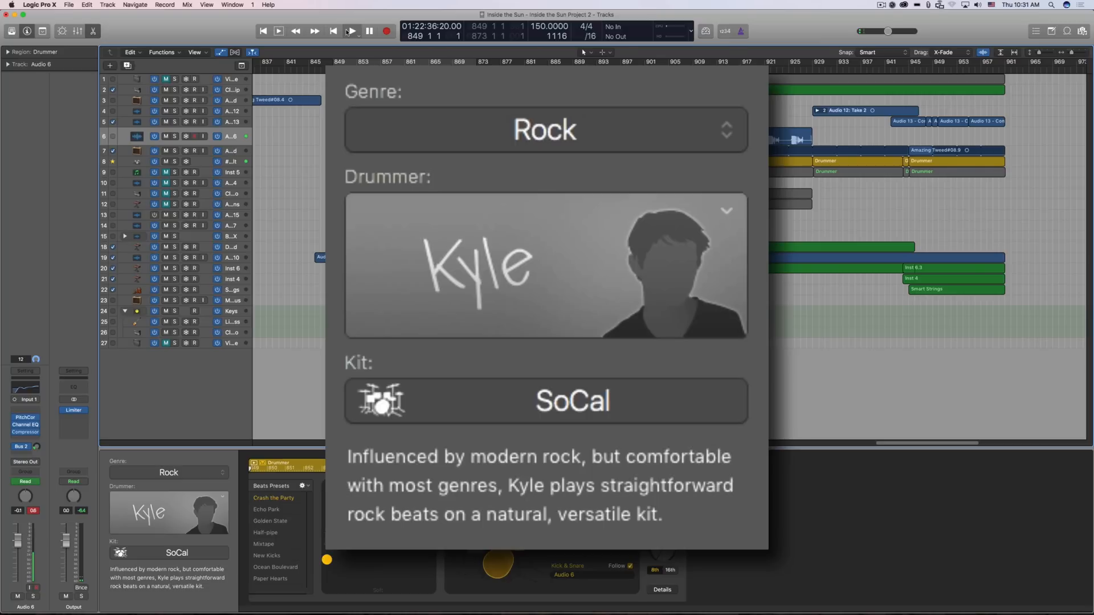
Apply the Mixtape preset to the fill region, adding complexity, cymbals and fills
click(351, 31)
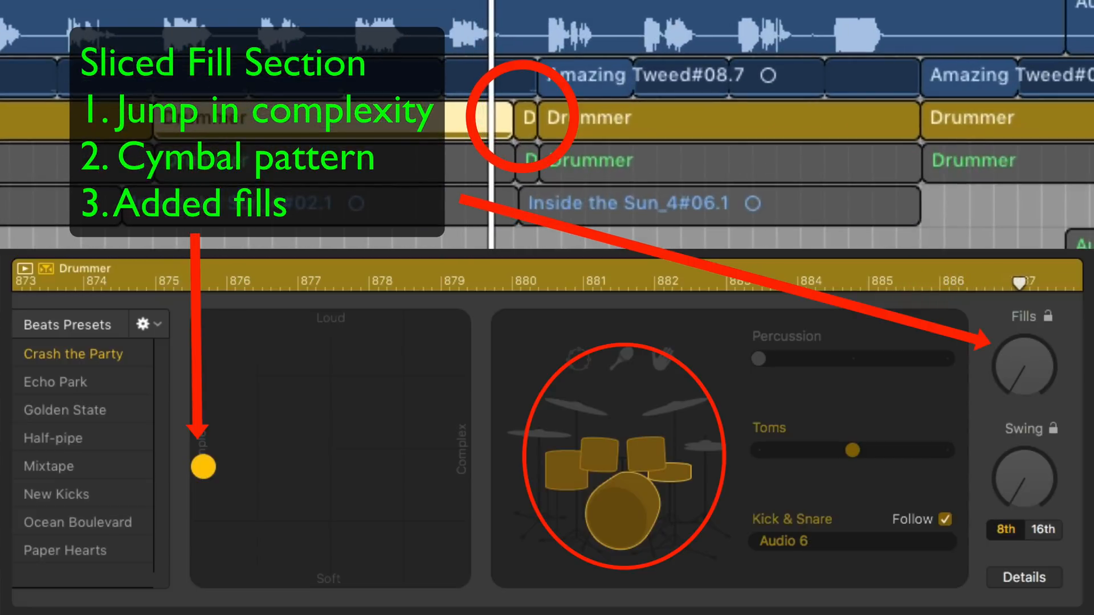
click(48, 466)
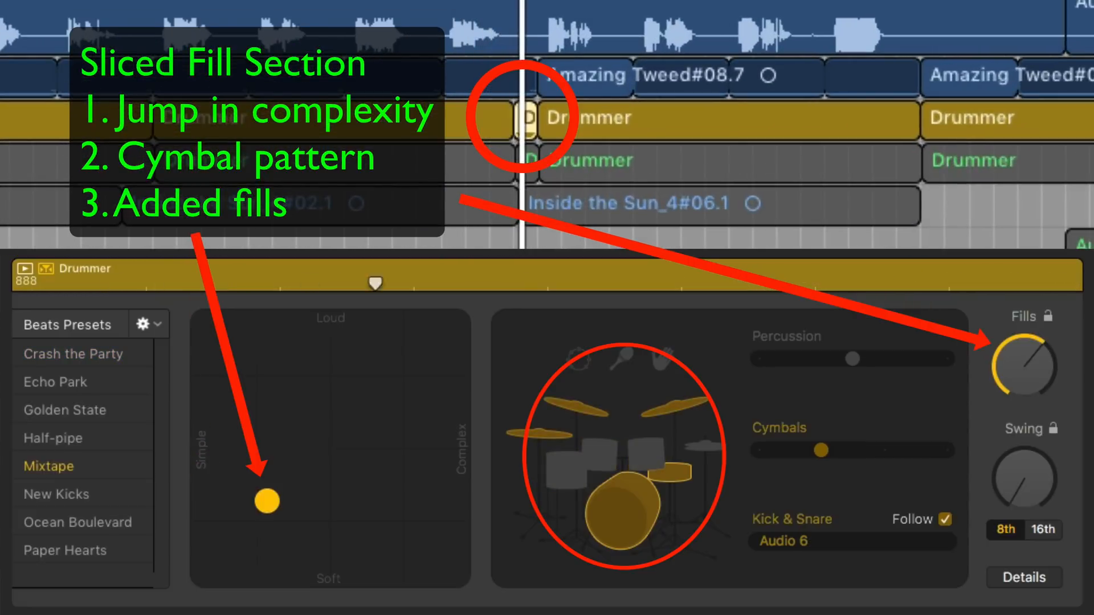